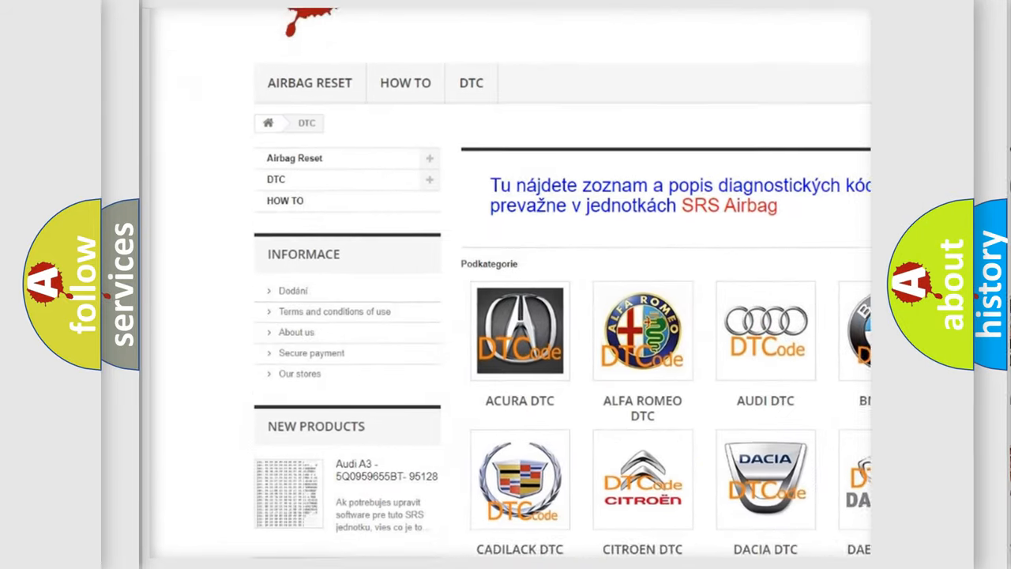
- Scroll the airbagreset.sk DTC page past the manufacturer logos to the B-code list
{"action": "scroll", "scroll_direction": "down", "scroll_amount": 3}
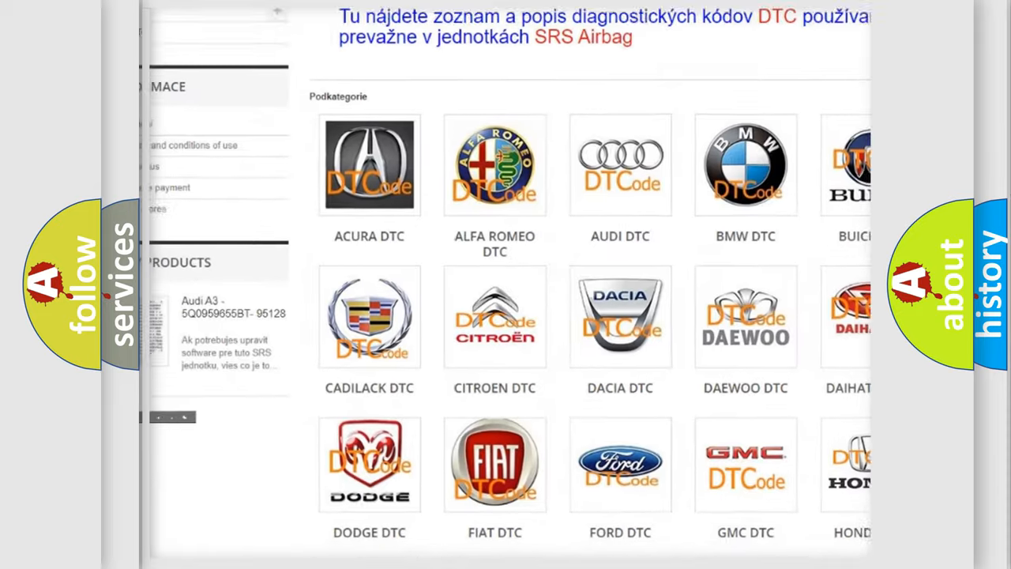
{"action": "scroll", "scroll_direction": "down", "scroll_amount": 3}
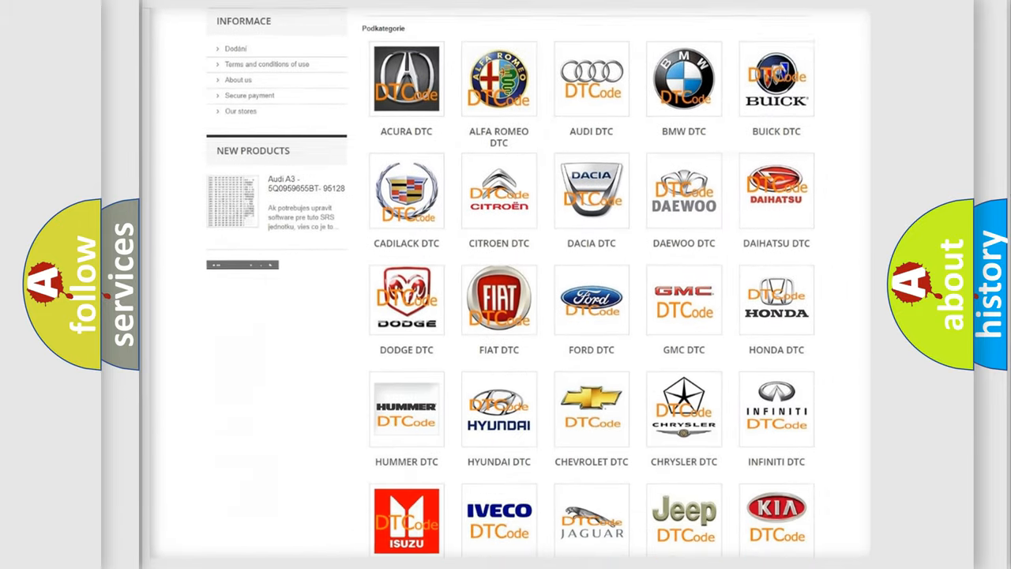
{"action": "scroll", "scroll_direction": "down", "scroll_amount": 3}
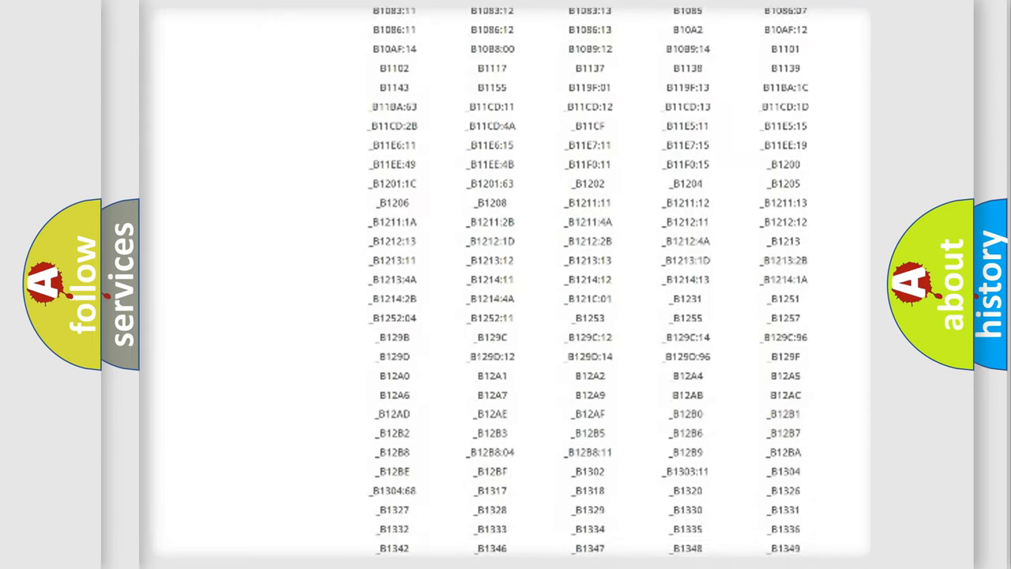
{"action": "scroll", "scroll_direction": "down", "scroll_amount": 3}
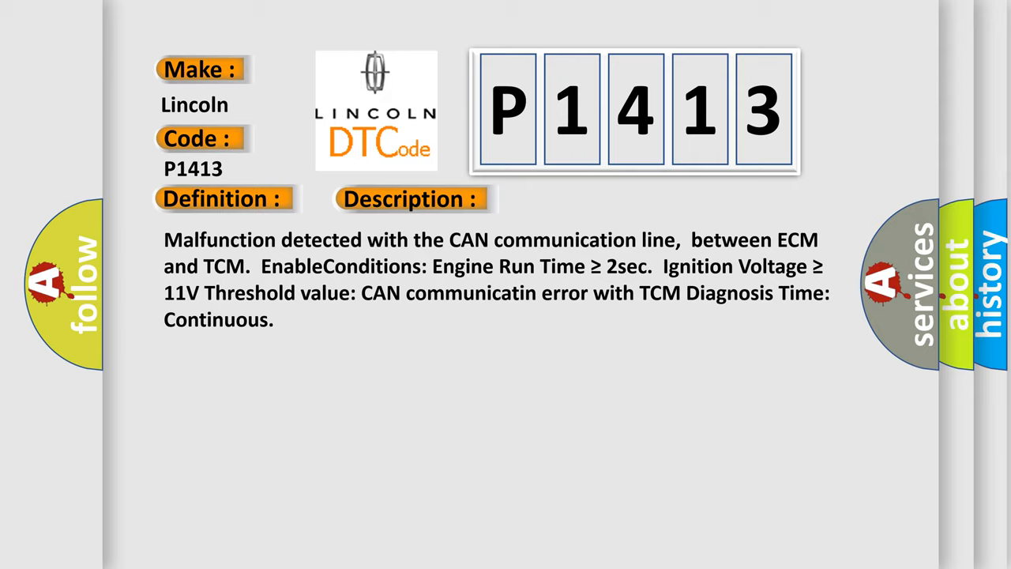
- Reveal P1413's causes: poor CAN connections between ECM and TCM, or a faulty ECM/TCM
{"action": "left_click", "coordinate": [580, 198]}
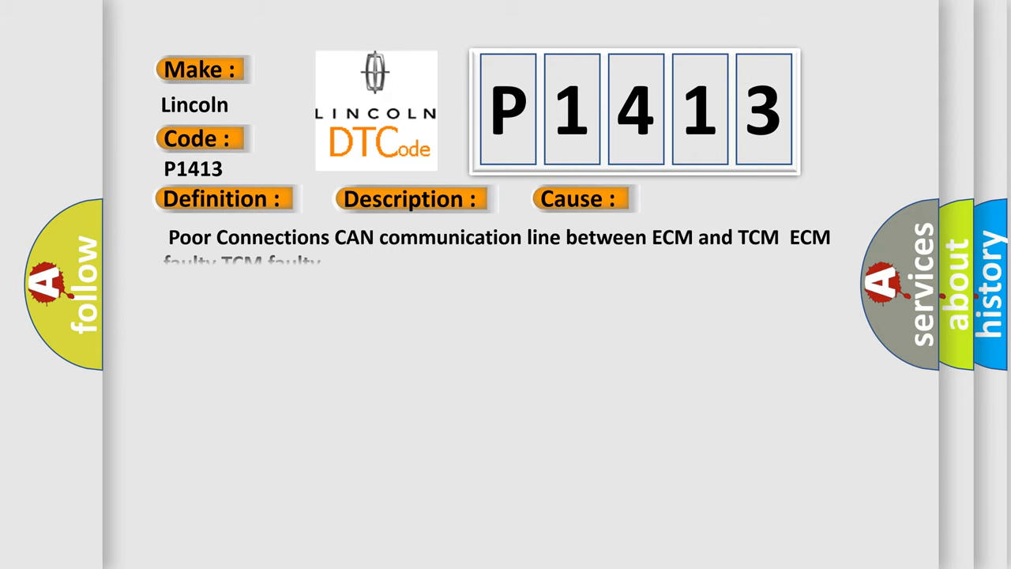